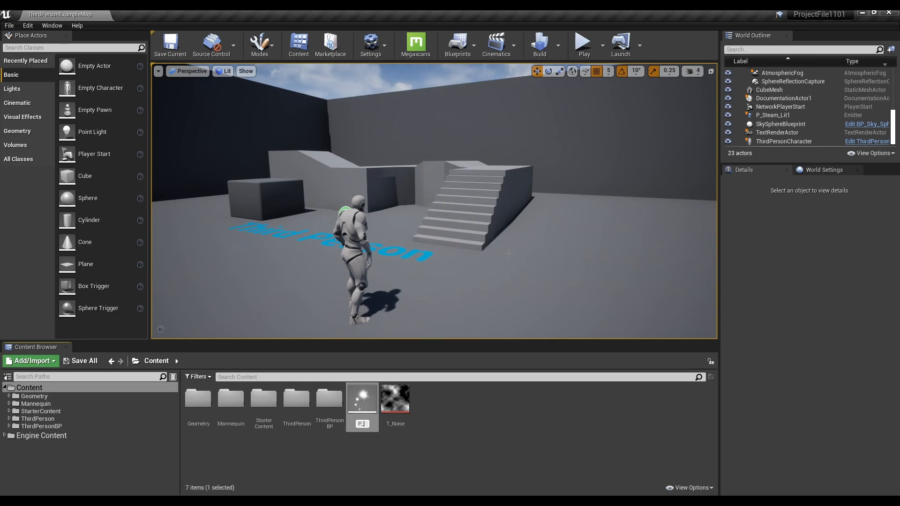
# - Give the smoke particle's Sub UV Linear Blend interpolation with an 8 by 8 sub-image grid
pyautogui.doubleClick(361, 397)
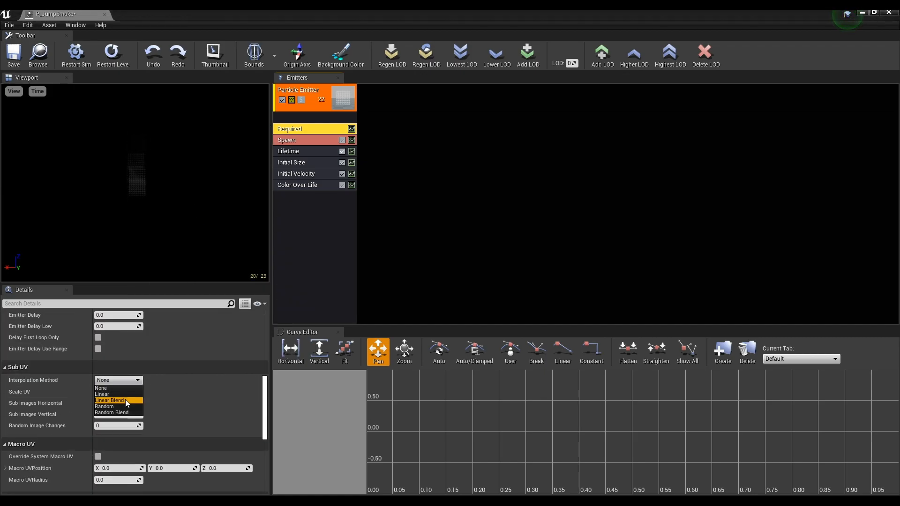
pyautogui.click(111, 400)
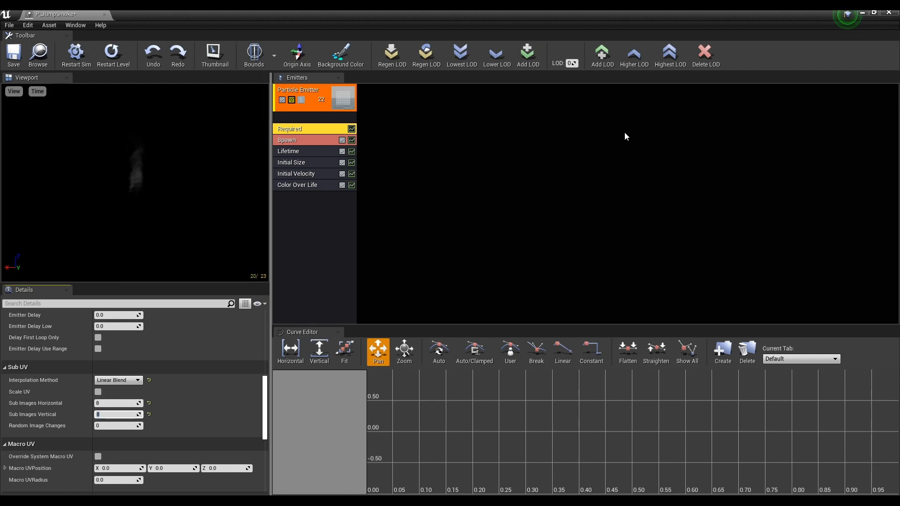
# - Replace continuous spawning with a single burst of 20 particles (rate 0)
pyautogui.click(300, 139)
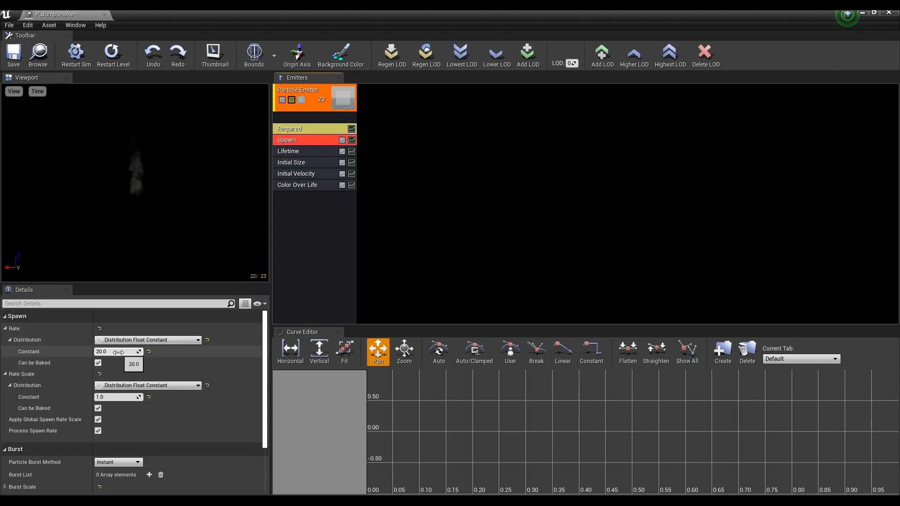
pyautogui.write('0.0')
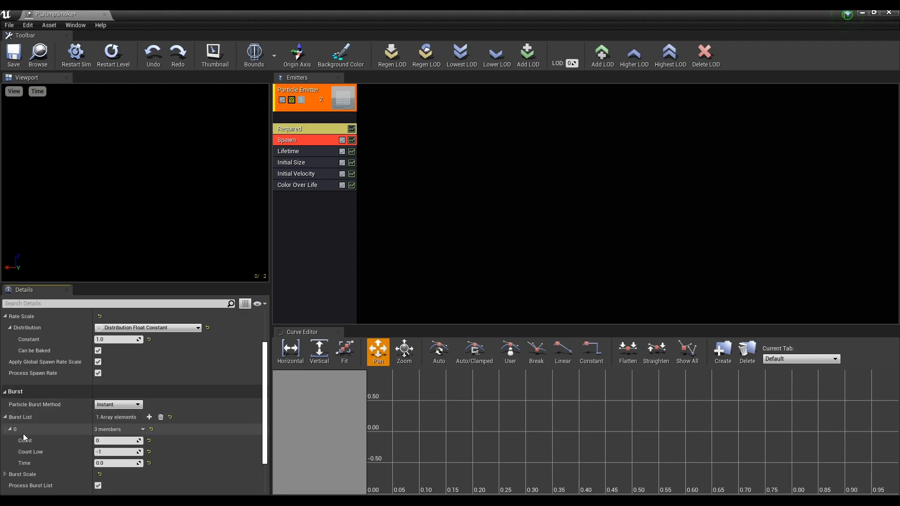
pyautogui.write('20')
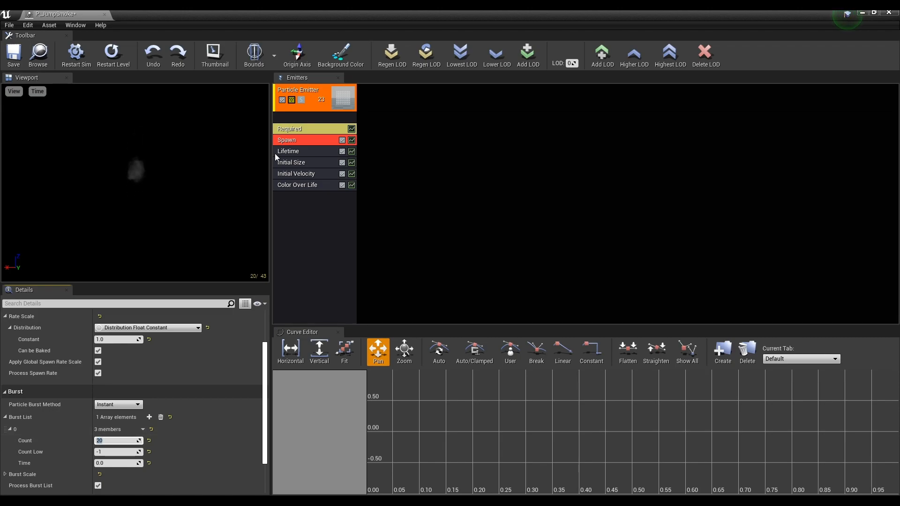
pyautogui.moveTo(308, 153)
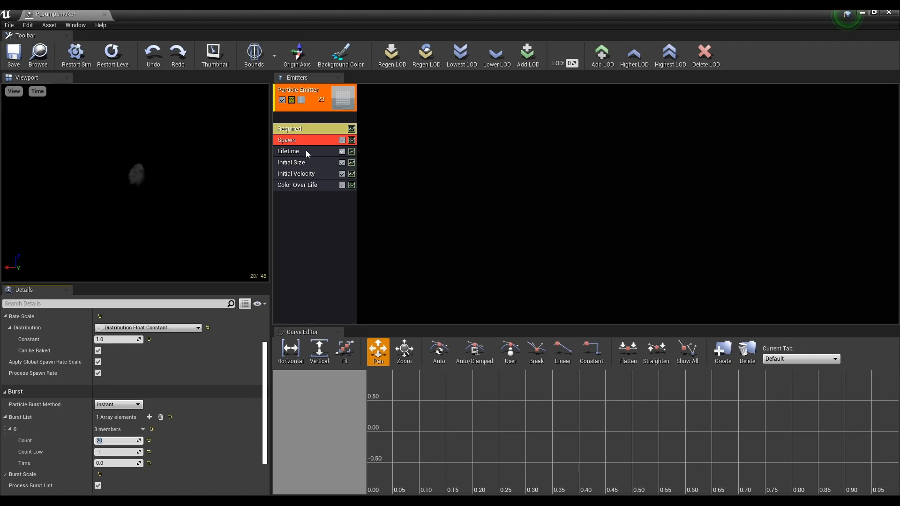
# - Set lifetime 0.5–0.7, initial size 130–170 and an upward start velocity
pyautogui.click(288, 151)
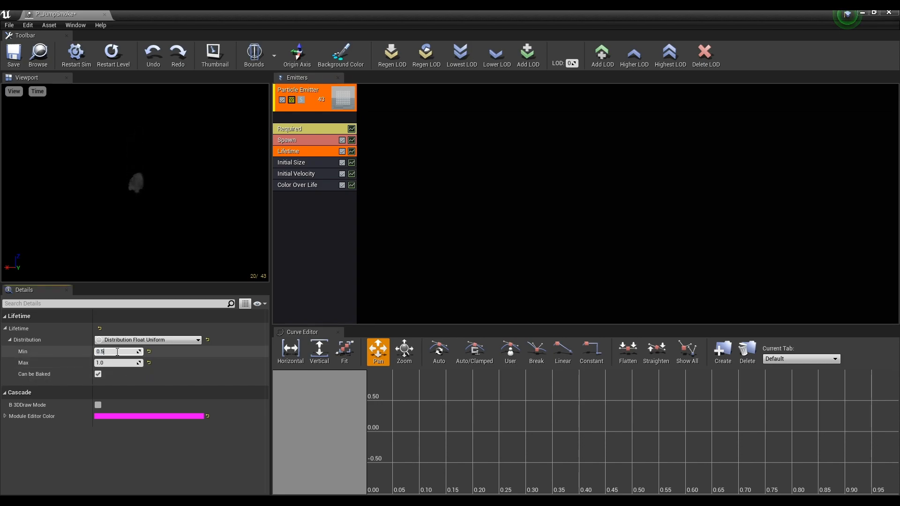
pyautogui.write('0.7')
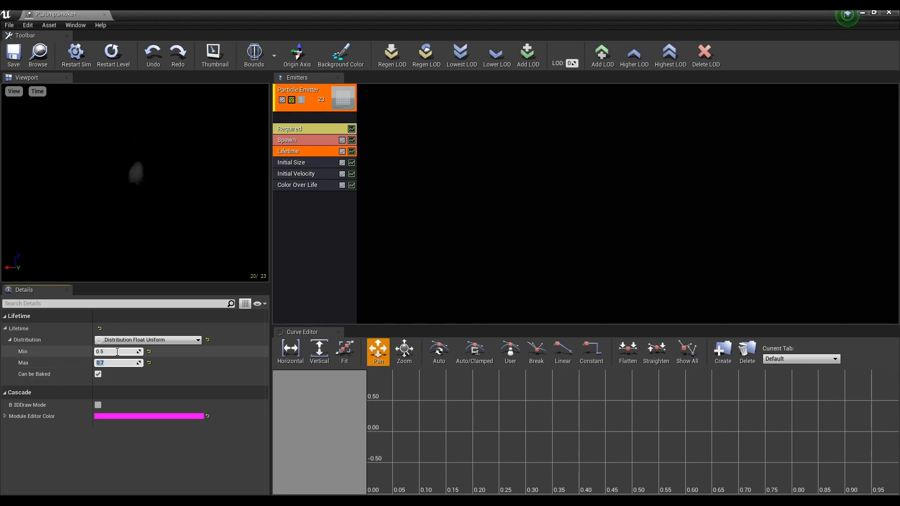
pyautogui.click(295, 162)
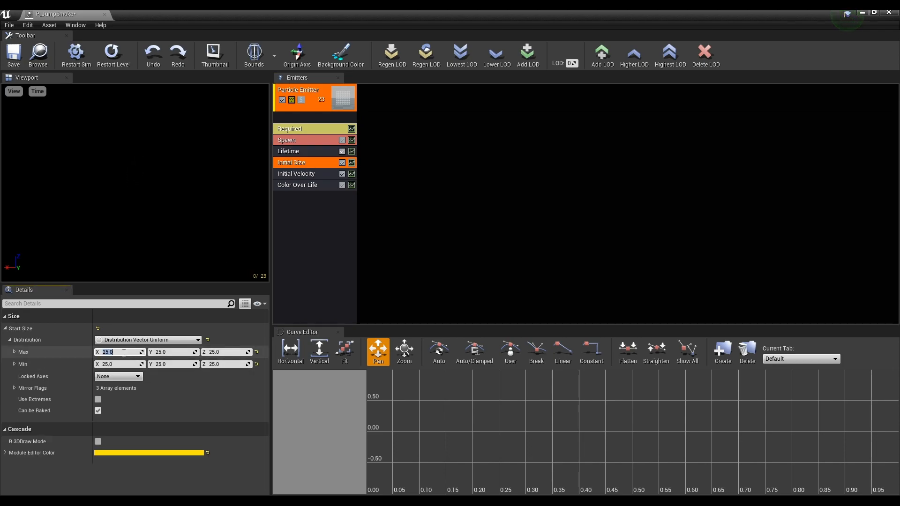
pyautogui.write('130')
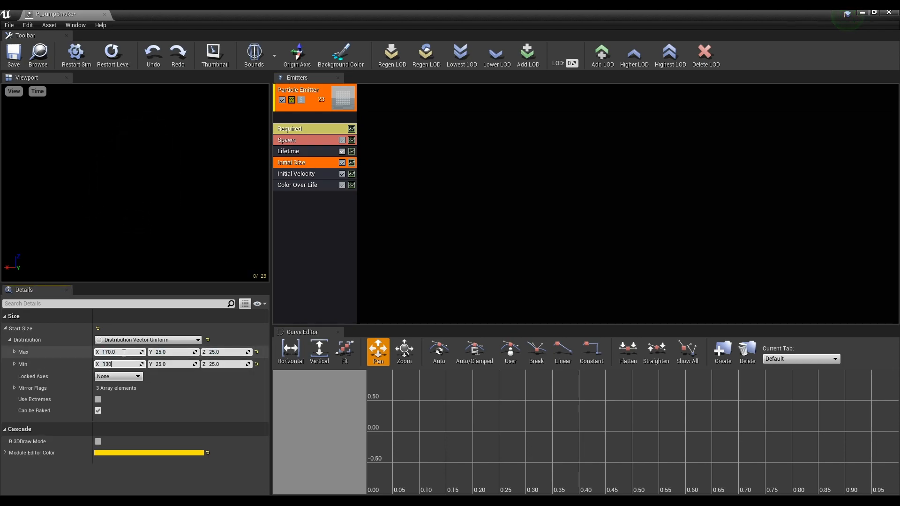
pyautogui.click(296, 174)
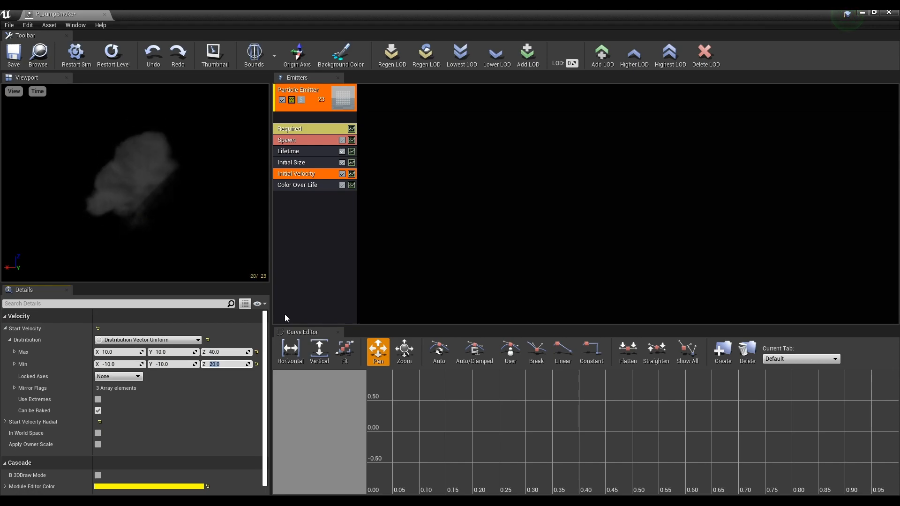
# - Add SubImage Index and Initial Rotation modules to the smoke emitter
pyautogui.click(297, 184)
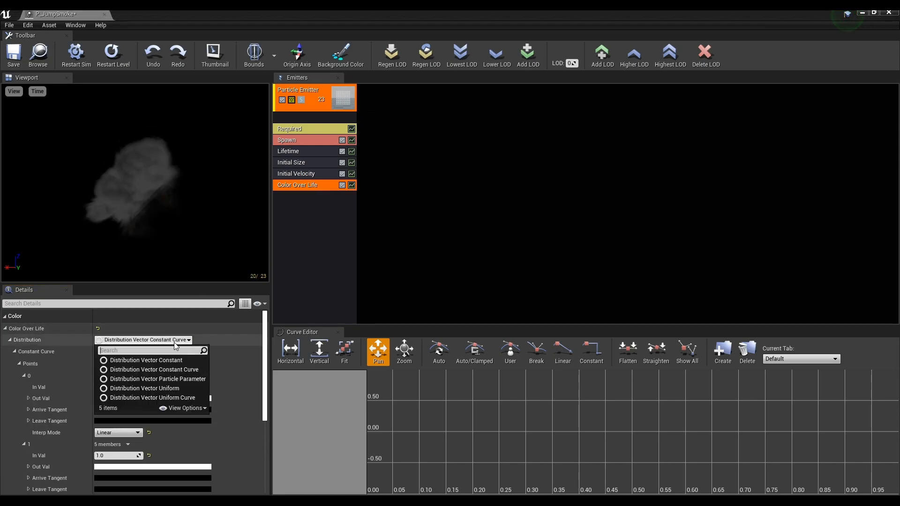
pyautogui.click(144, 360)
pyautogui.write('su')
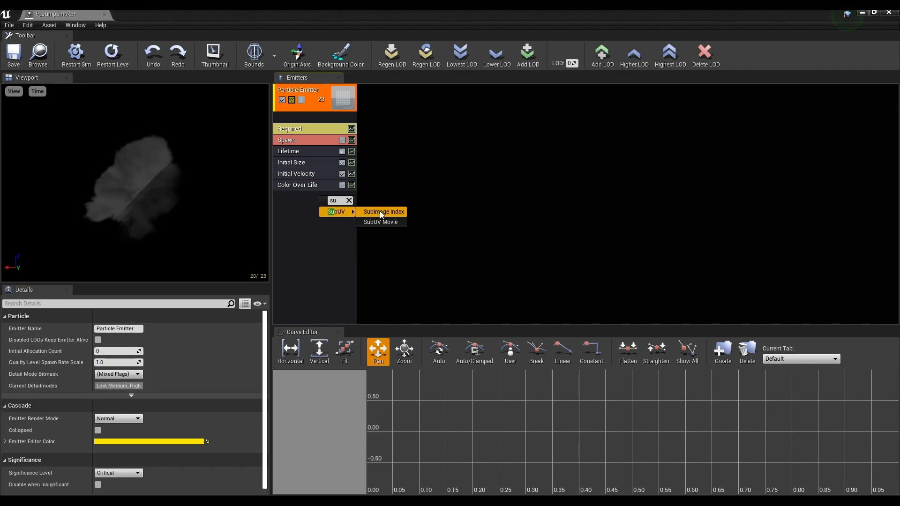
pyautogui.click(383, 211)
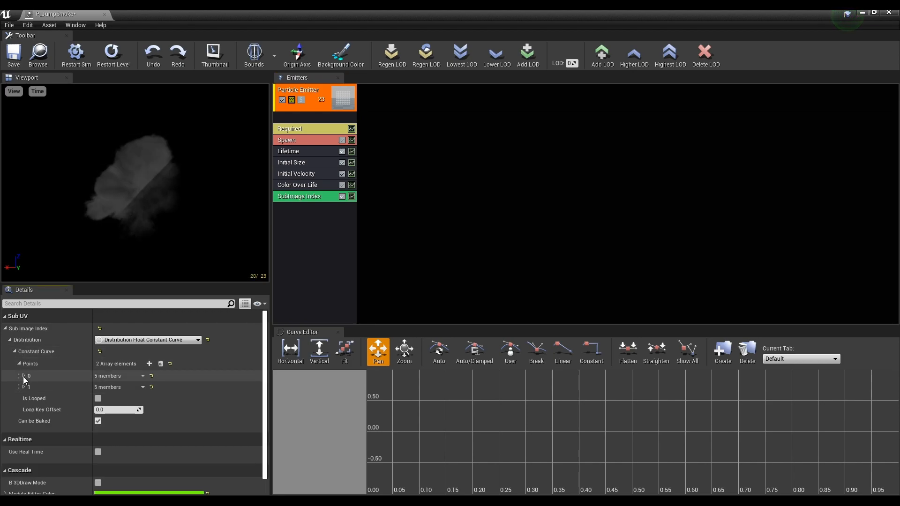
pyautogui.click(22, 376)
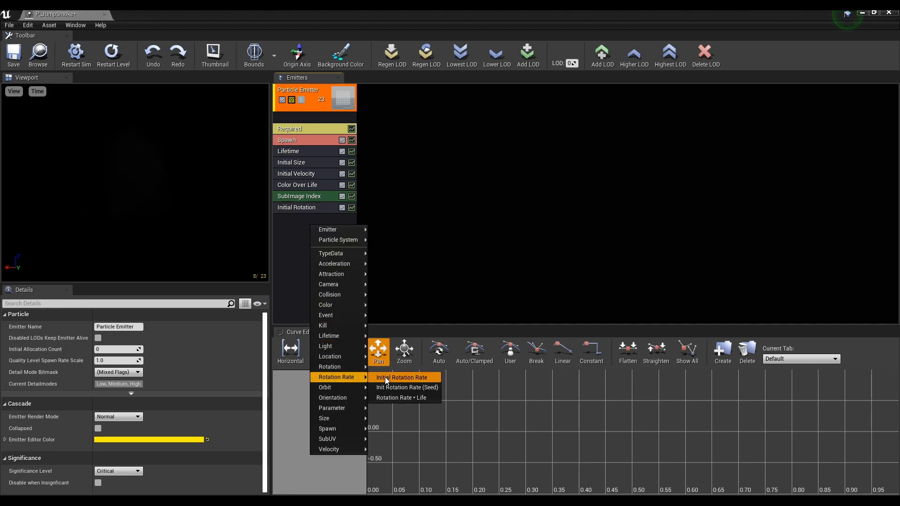
# - Add Initial Rotation Rate, set rotation ±0.5 and rate ±0.3, save and leave Cascade
pyautogui.click(402, 377)
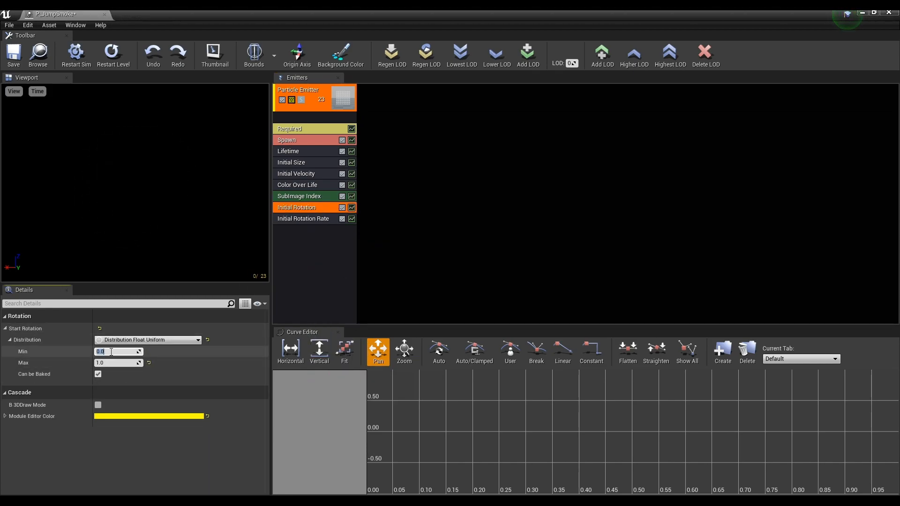
pyautogui.write('0.5')
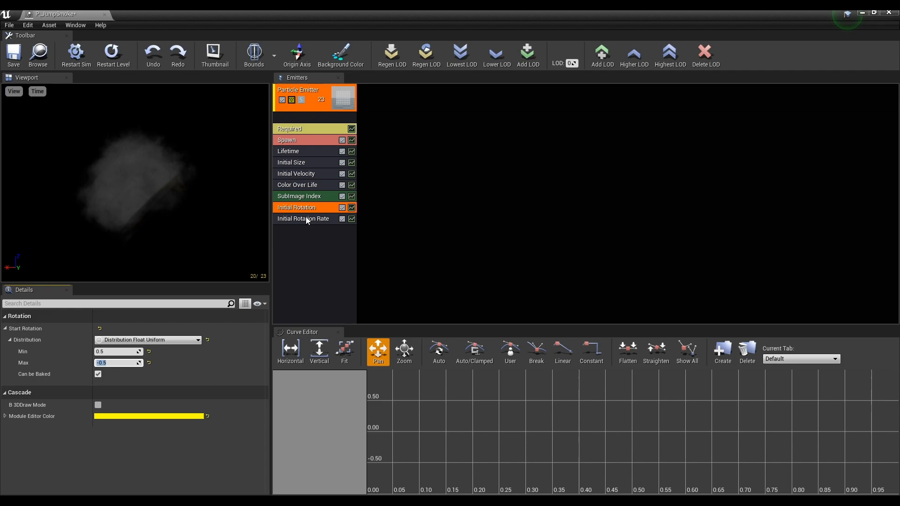
pyautogui.click(303, 219)
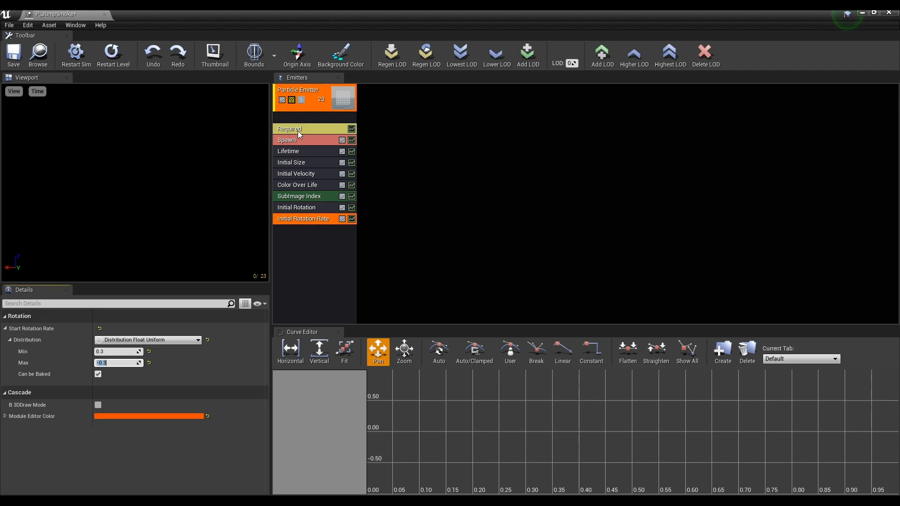
pyautogui.click(289, 128)
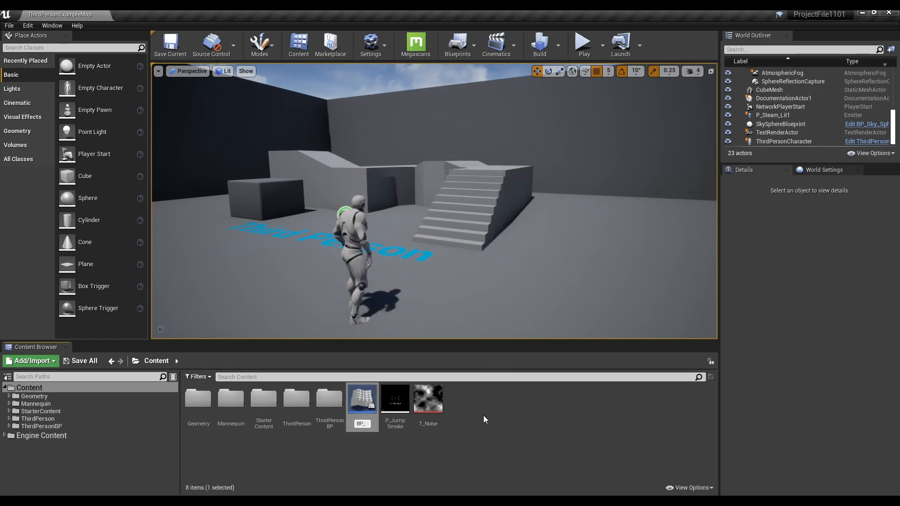
# - Add a Box collision and a ParticleSystem component with a template and Auto Activate off
pyautogui.doubleClick(361, 399)
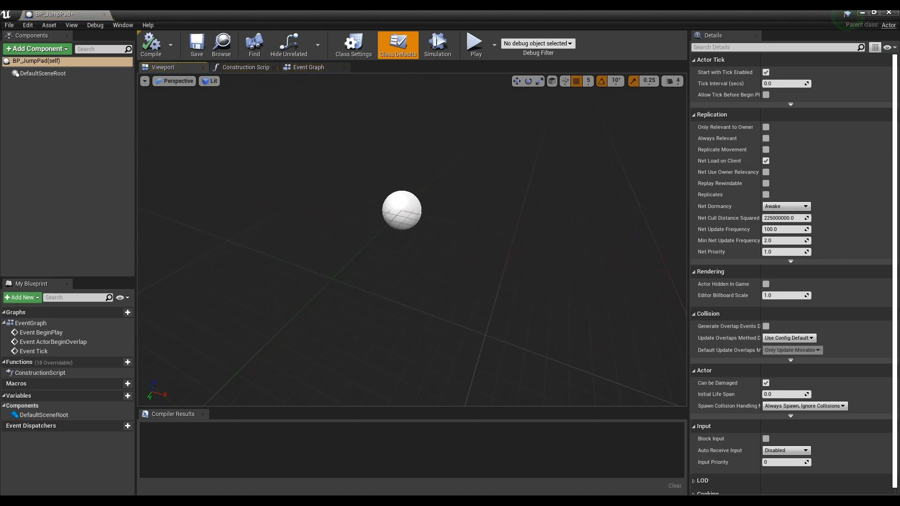
pyautogui.click(35, 49)
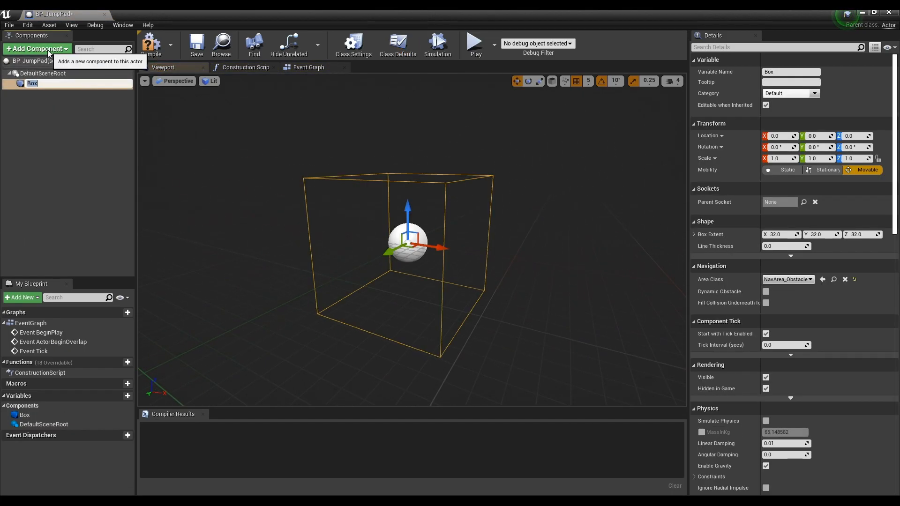
pyautogui.click(35, 48)
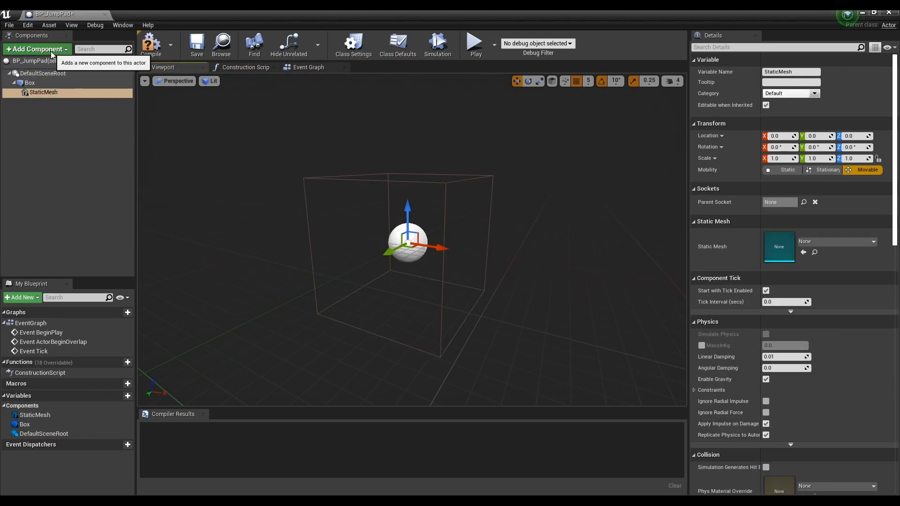
pyautogui.write('parti')
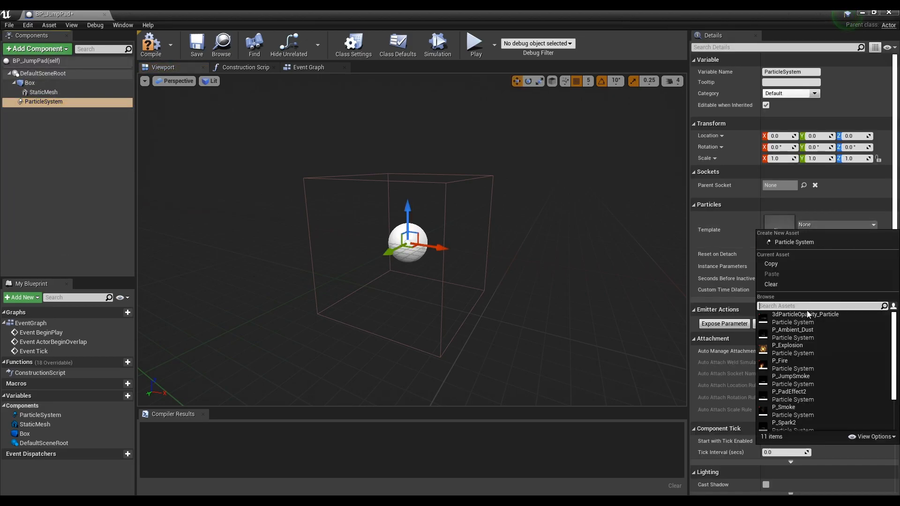
pyautogui.click(790, 375)
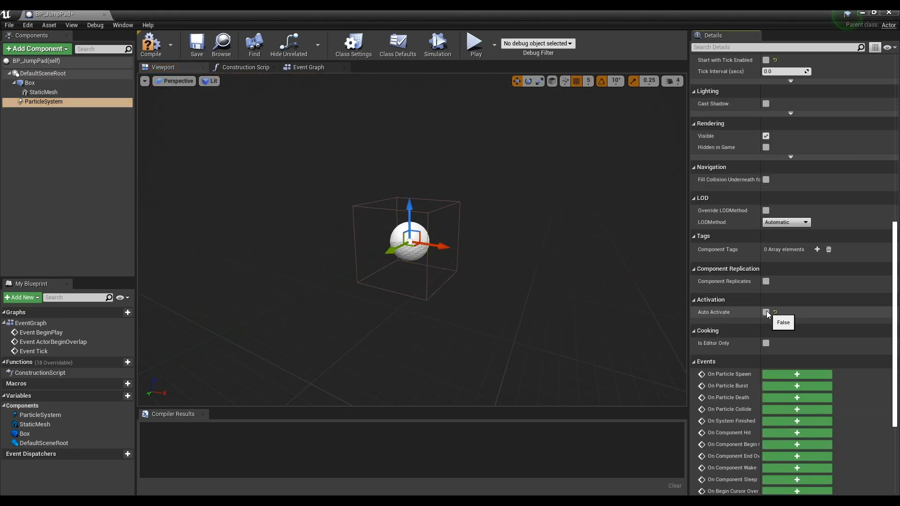
pyautogui.click(29, 82)
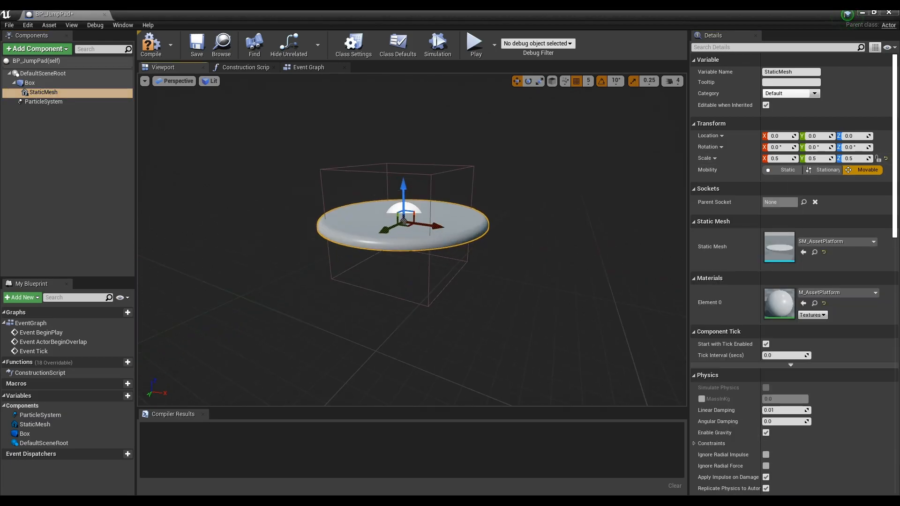
# - Check the box extent and set the platform mesh to SM_AssetPlatform, scale 0.5, Z -30
pyautogui.click(29, 82)
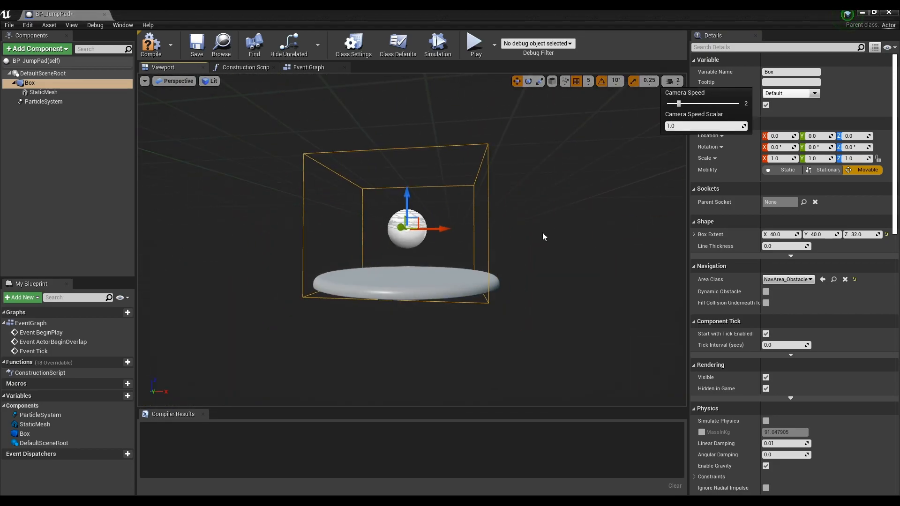
pyautogui.click(42, 92)
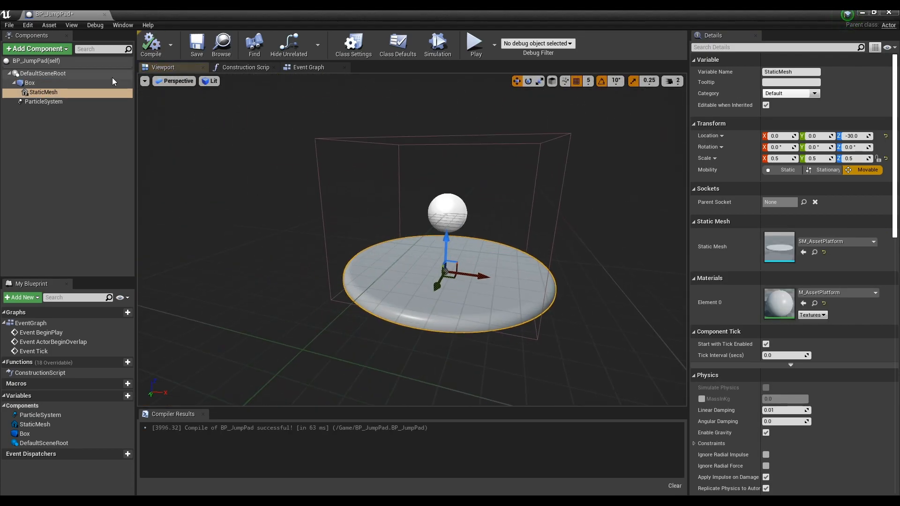
# - Wire the Box's OnComponentBeginOverlap event to Launch Character targeting Get Player Character
pyautogui.rightClick(29, 83)
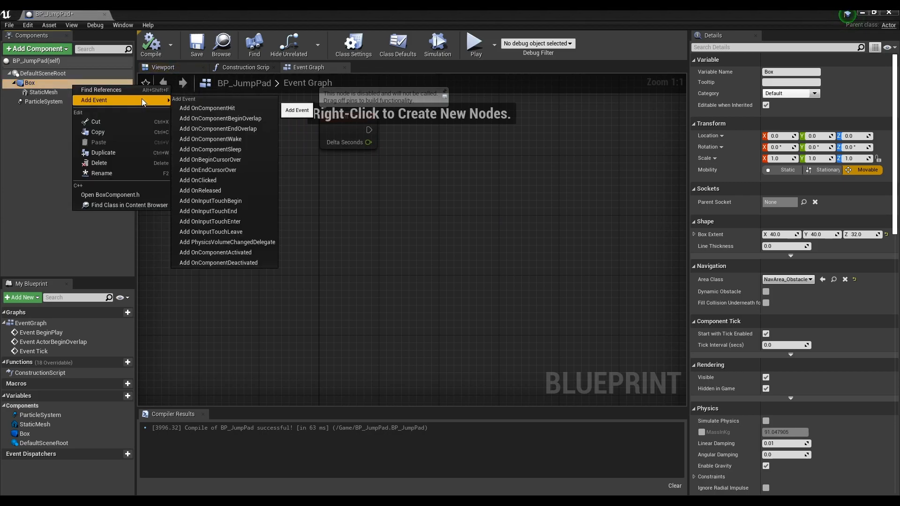
pyautogui.click(219, 118)
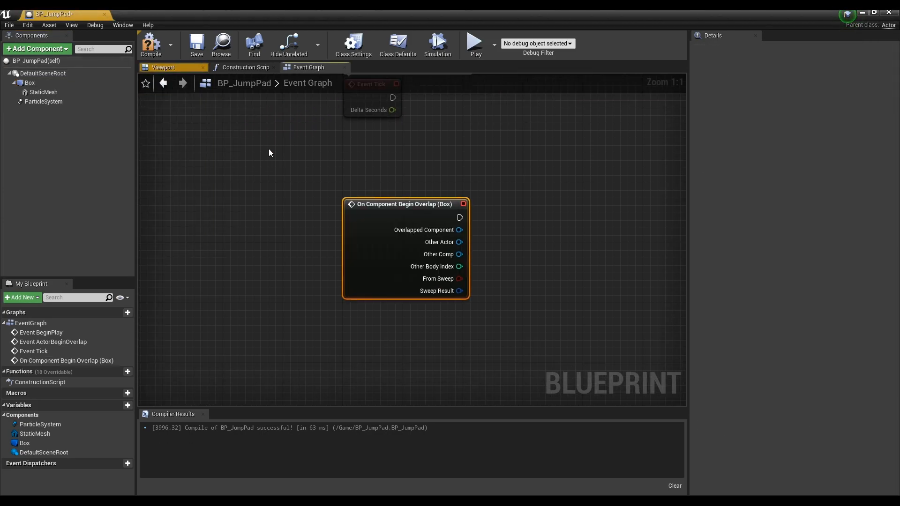
pyautogui.moveTo(404, 203); pyautogui.dragTo(274, 157)
pyautogui.write('laun')
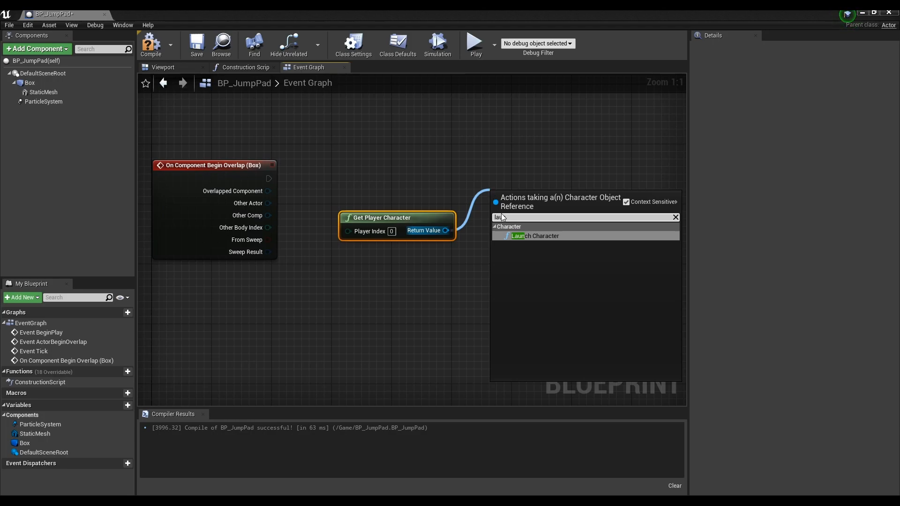
pyautogui.click(533, 237)
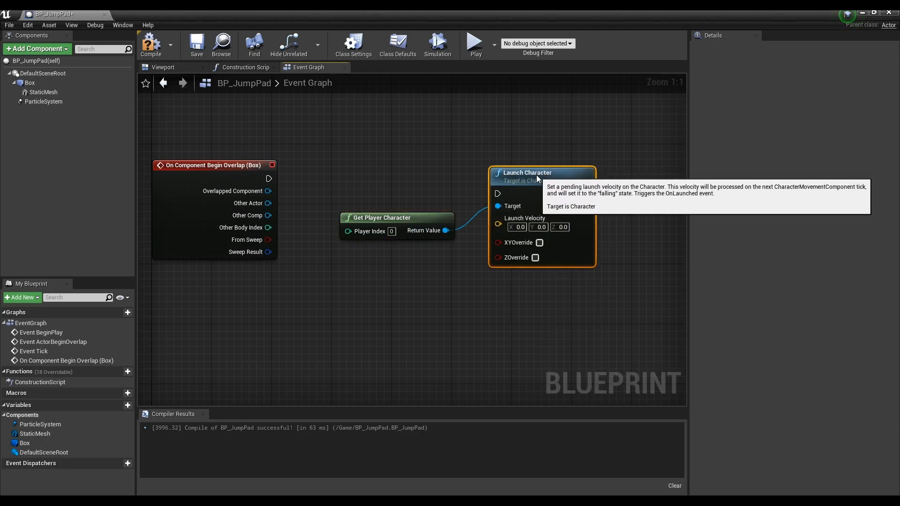
pyautogui.moveTo(270, 178); pyautogui.dragTo(496, 186)
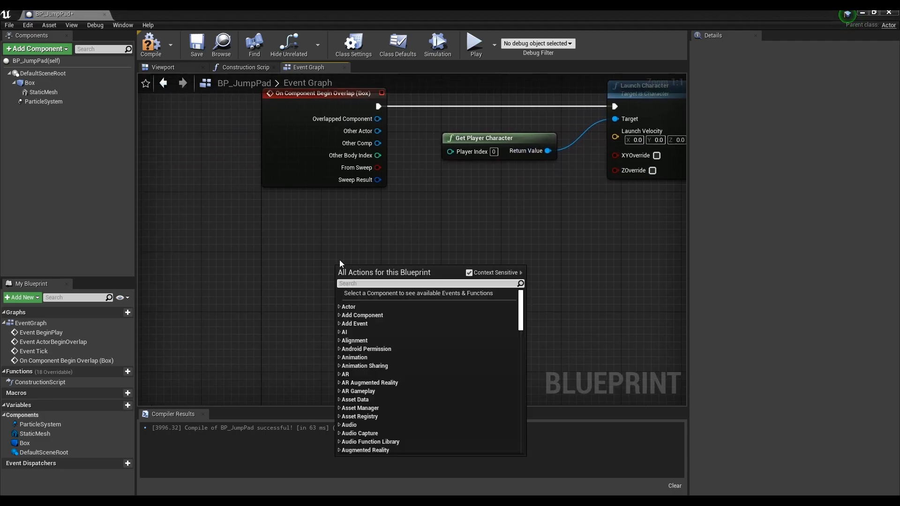
# - Add Get Actor Forward Vector and editable floats Distance and Jump Height defaulting to 1000, multiplying by Distance
pyautogui.write('get actor fo')
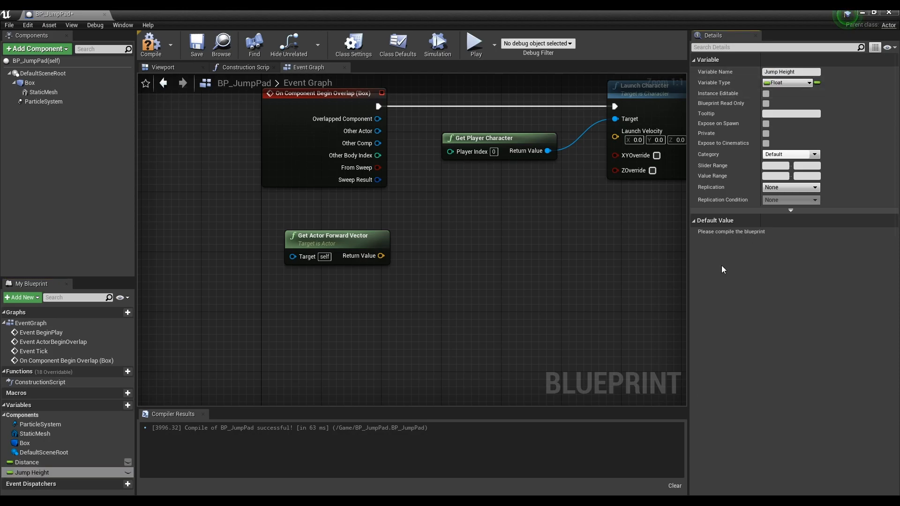
pyautogui.click(27, 462)
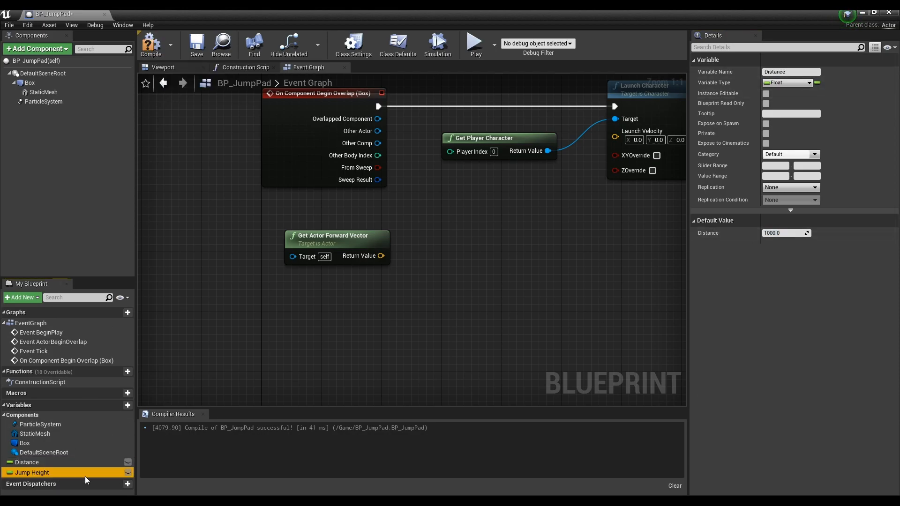
pyautogui.click(32, 472)
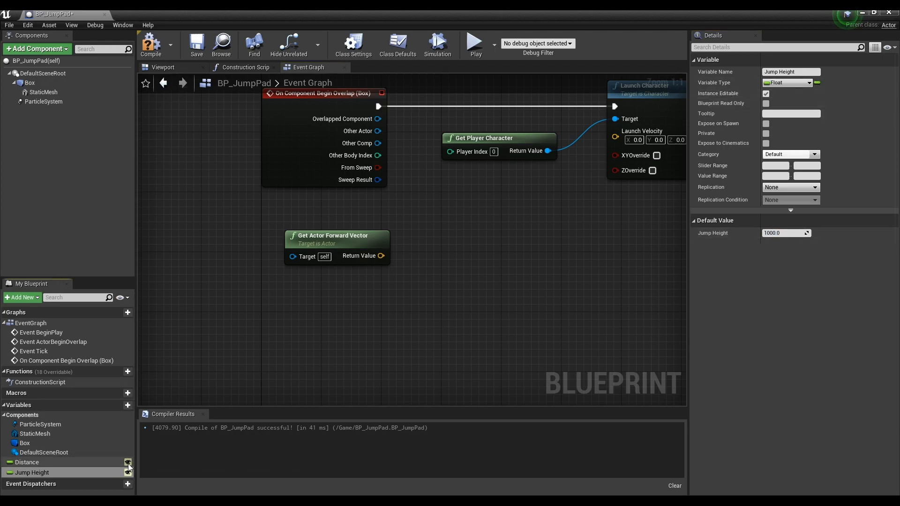
pyautogui.click(28, 461)
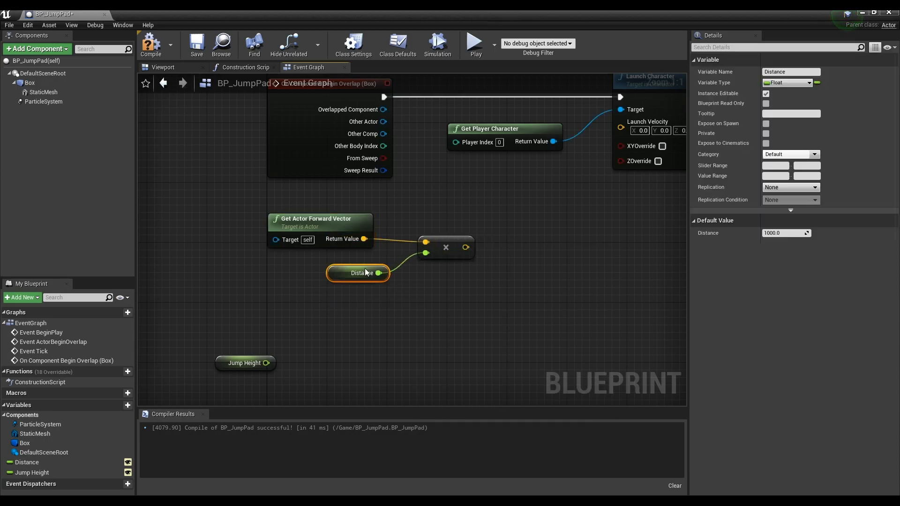
# - Add a Make Vector with Jump Height as Z to the scaled forward vector and feed Launch Velocity with both overrides on
pyautogui.write('make ver')
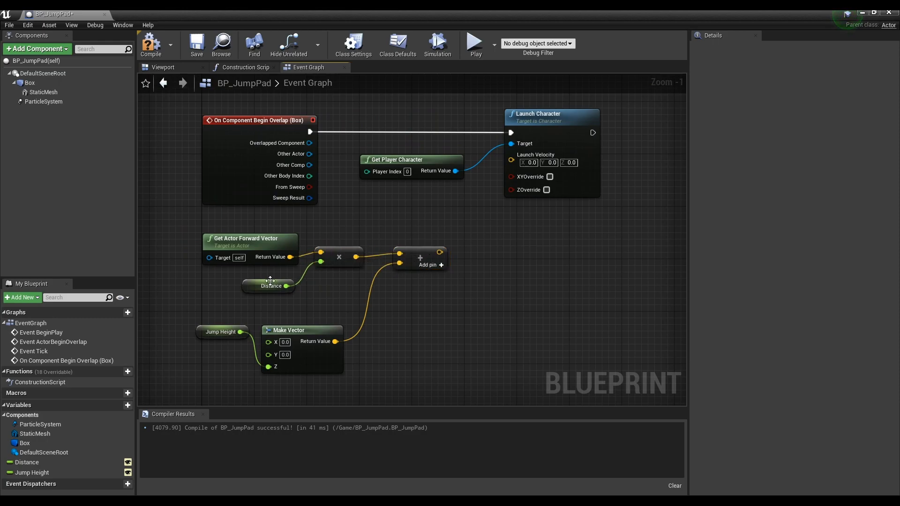
pyautogui.moveTo(483, 231)
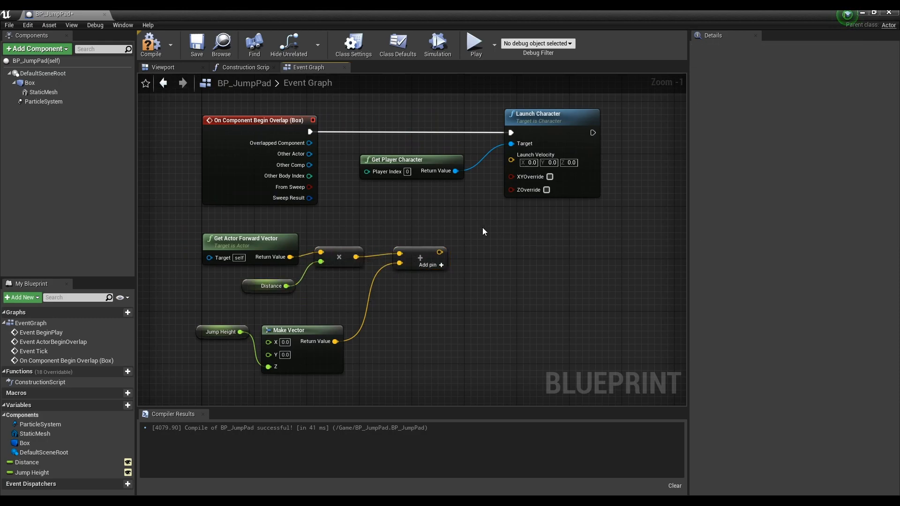
pyautogui.moveTo(436, 251); pyautogui.dragTo(484, 206)
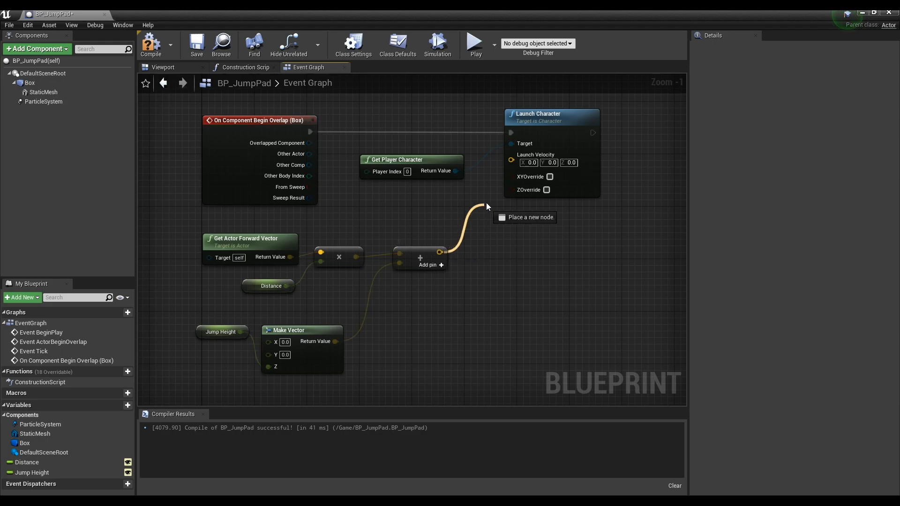
pyautogui.moveTo(441, 254); pyautogui.dragTo(510, 162)
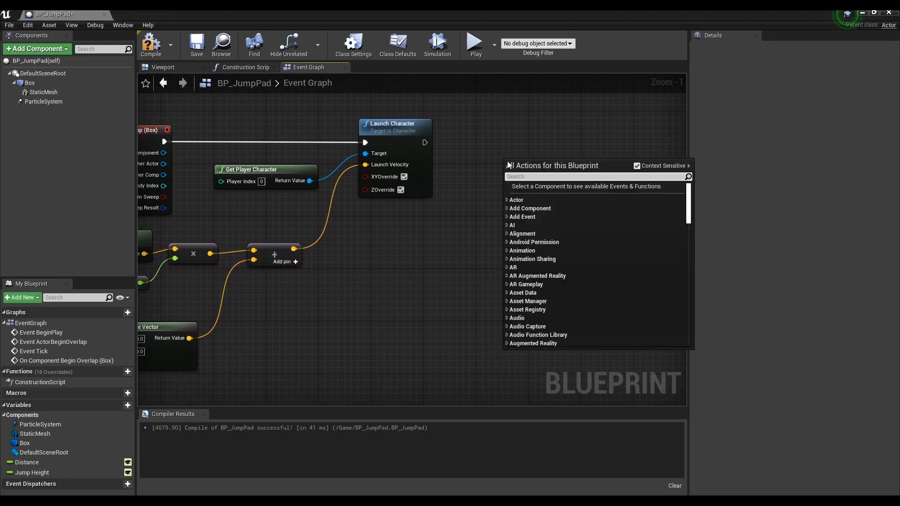
# - Chain an Activate node for the ParticleSystem after Launch Character
pyautogui.write('activ')
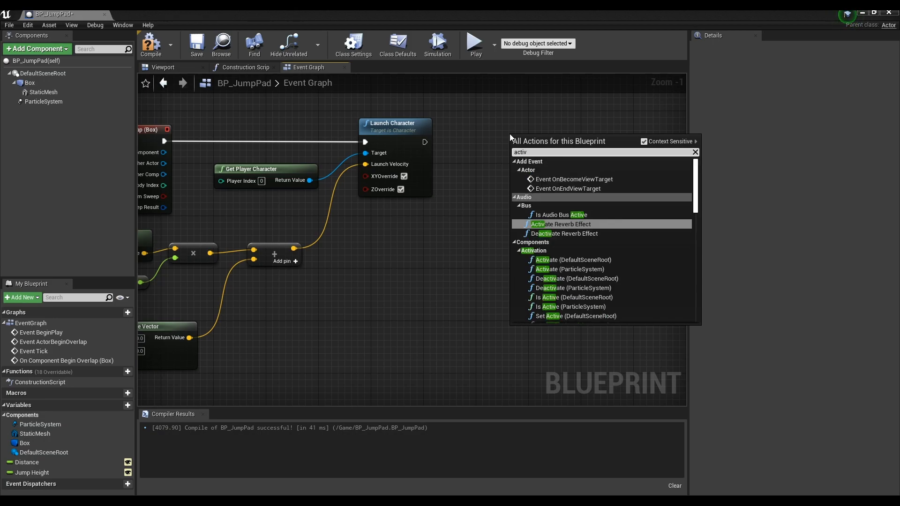
pyautogui.click(569, 269)
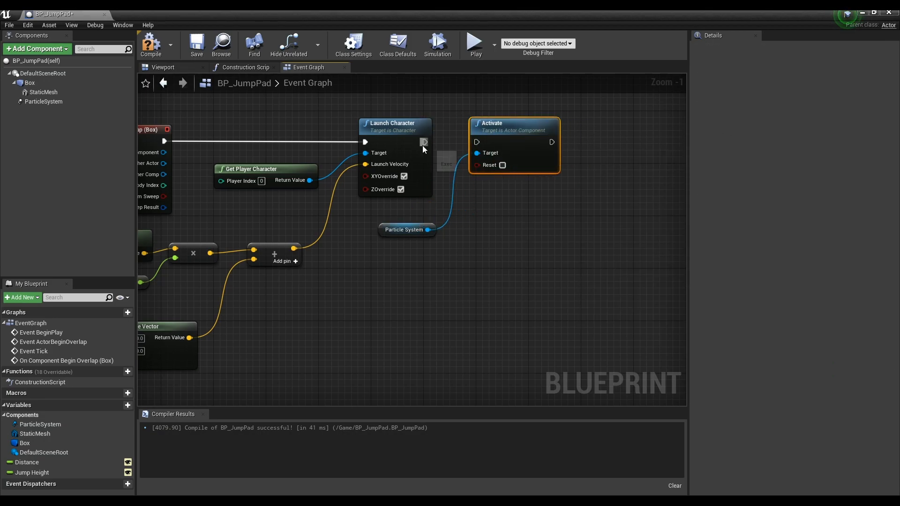
pyautogui.click(402, 217)
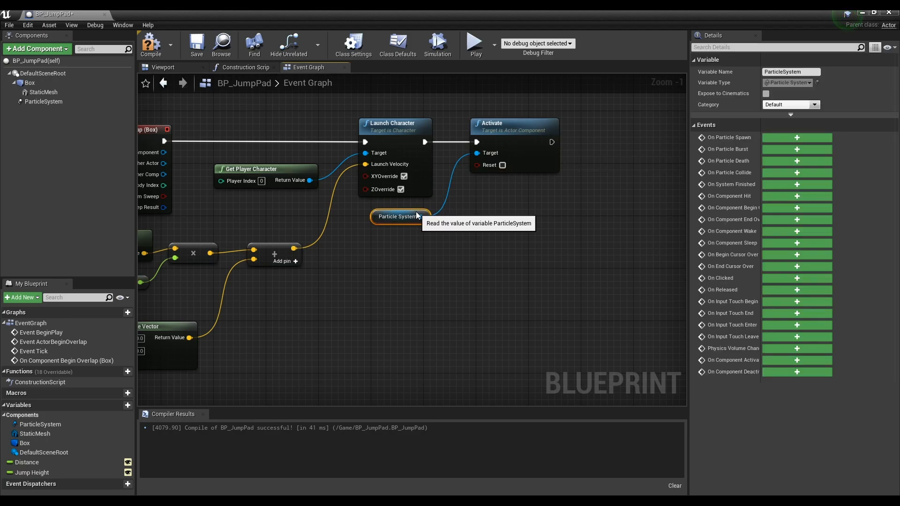